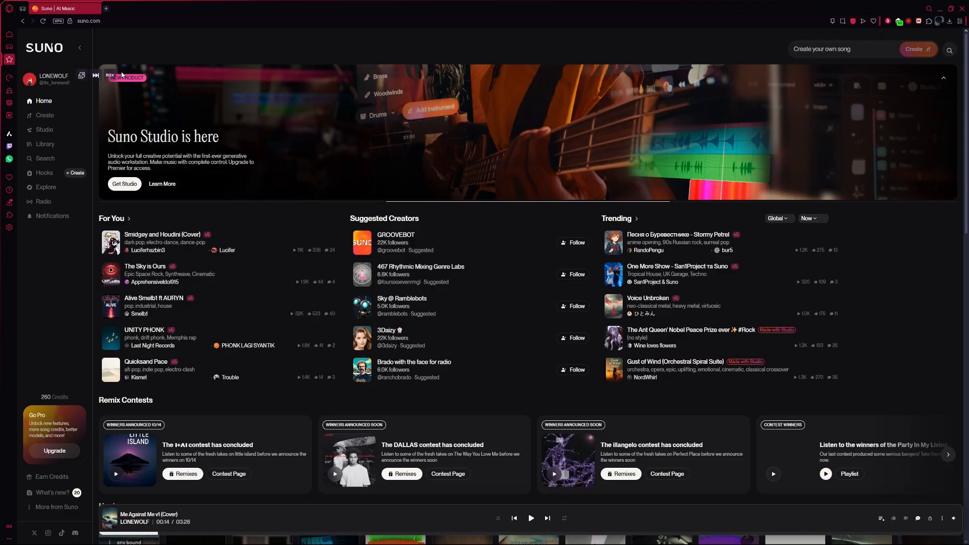
Step: Go to Create from the sidebar to show the Me Against Me workspace with two songs
click(88, 20)
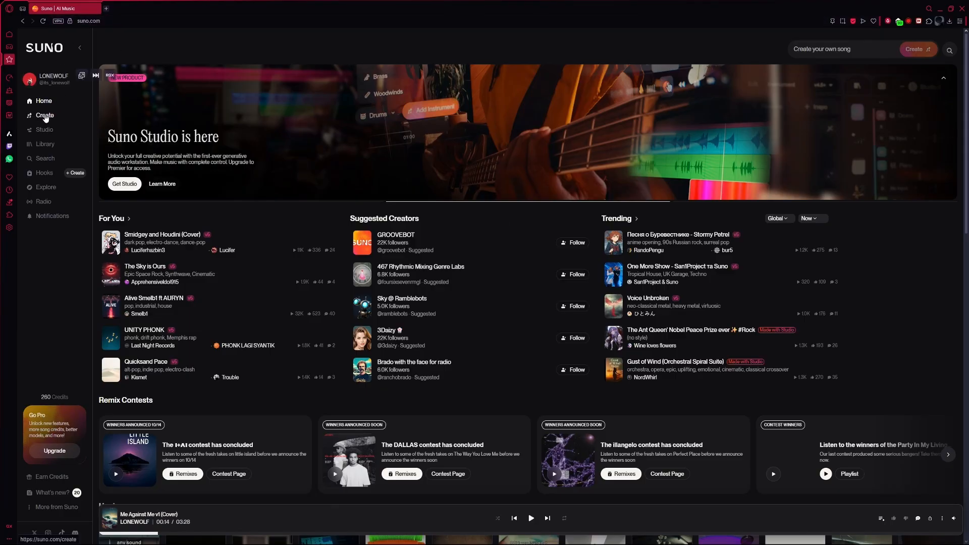
click(44, 115)
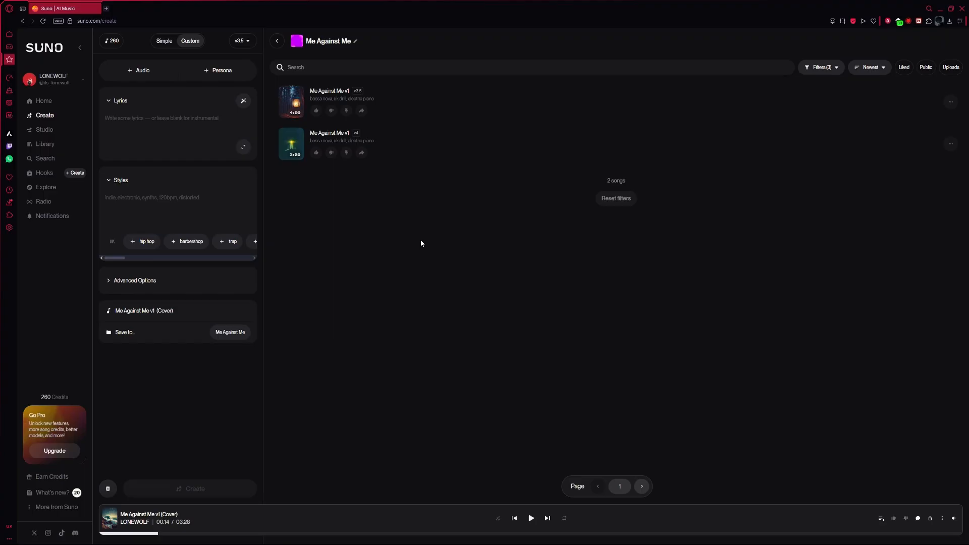
mouse_move(128, 116)
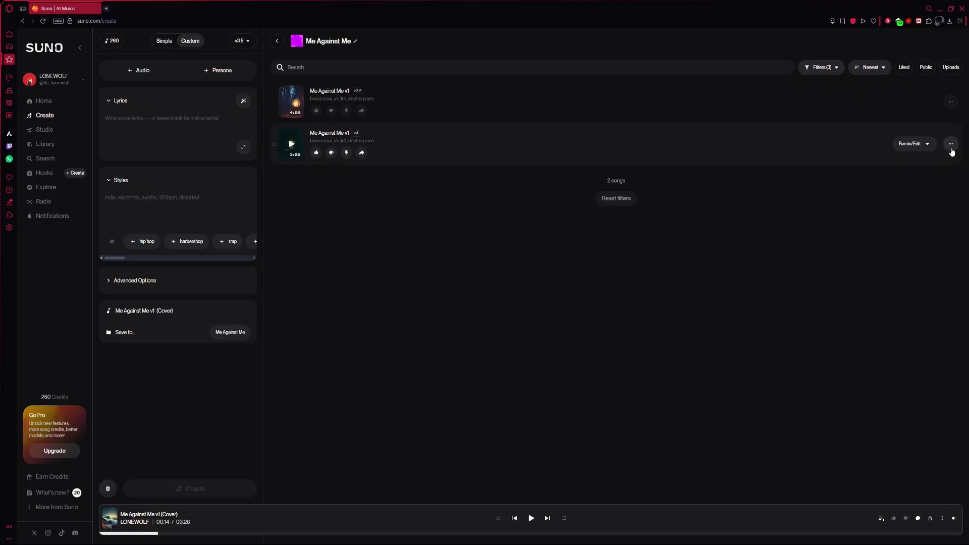
Step: Open the options menu of the second Me Against Me v1 song (v4)
click(950, 144)
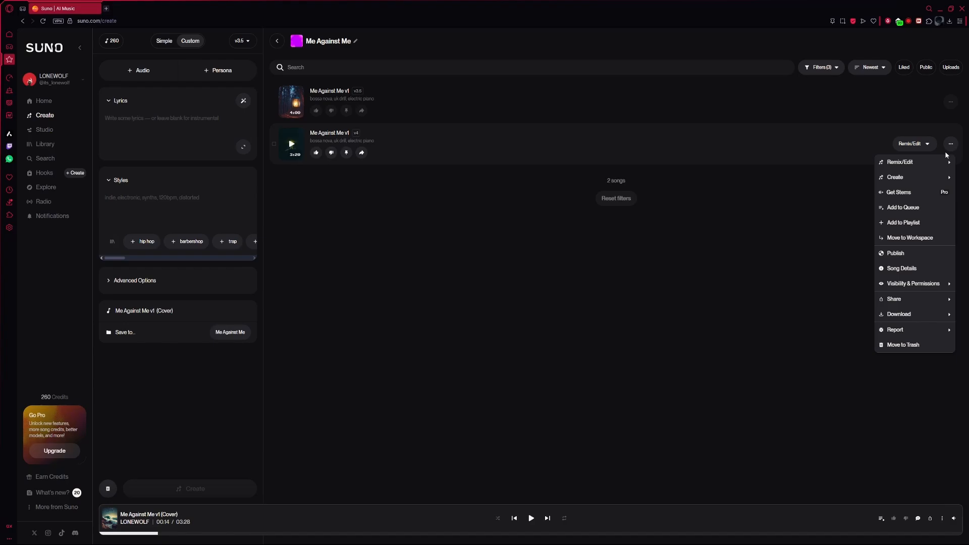
mouse_move(900, 162)
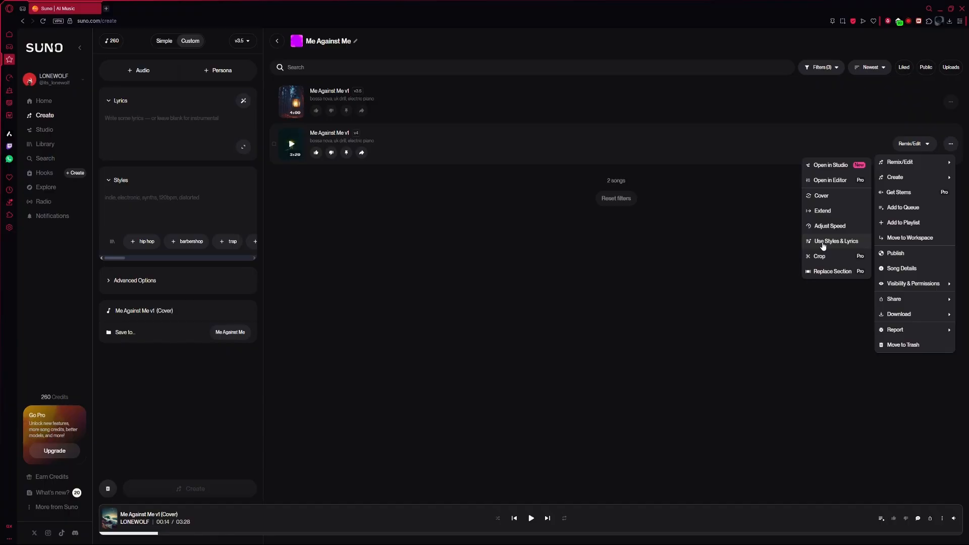
mouse_move(831, 165)
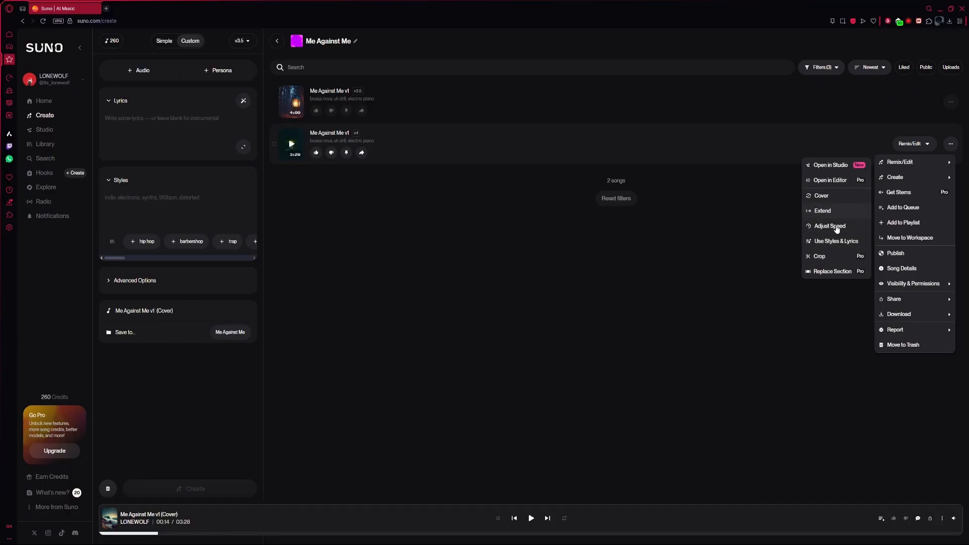
mouse_move(843, 256)
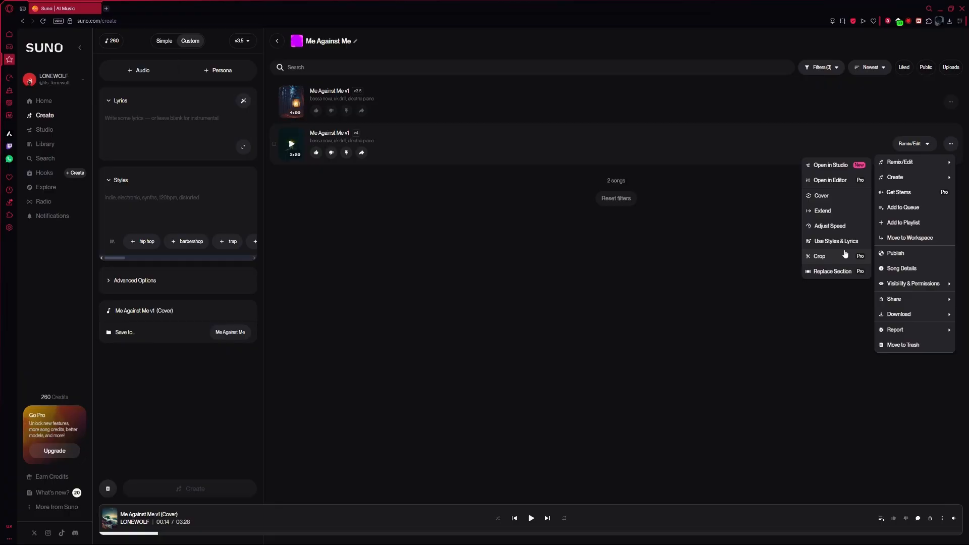
mouse_move(844, 180)
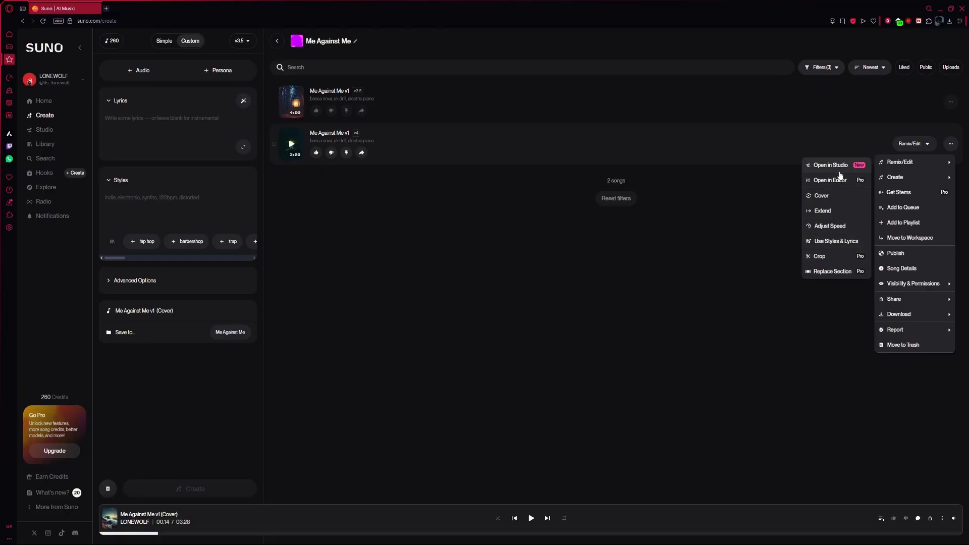
mouse_move(833, 240)
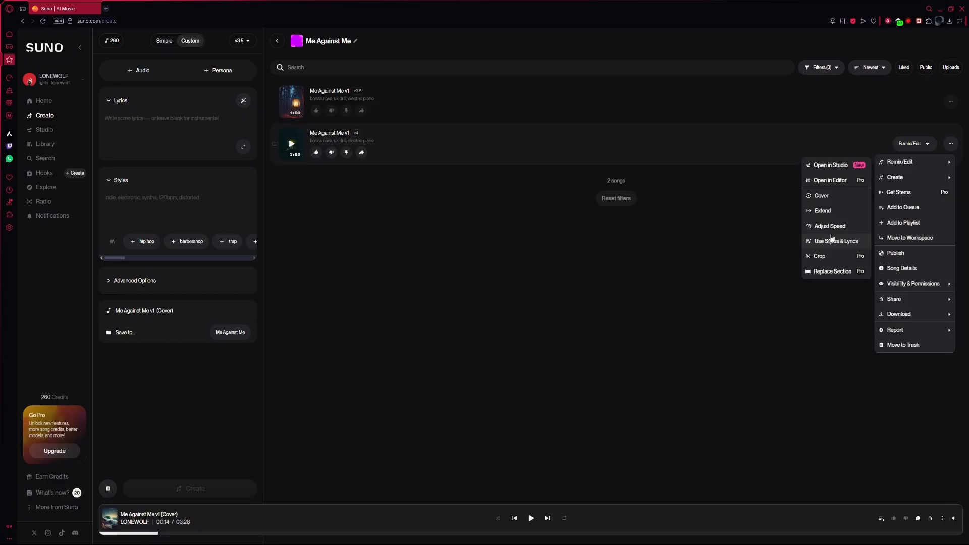
mouse_move(832, 199)
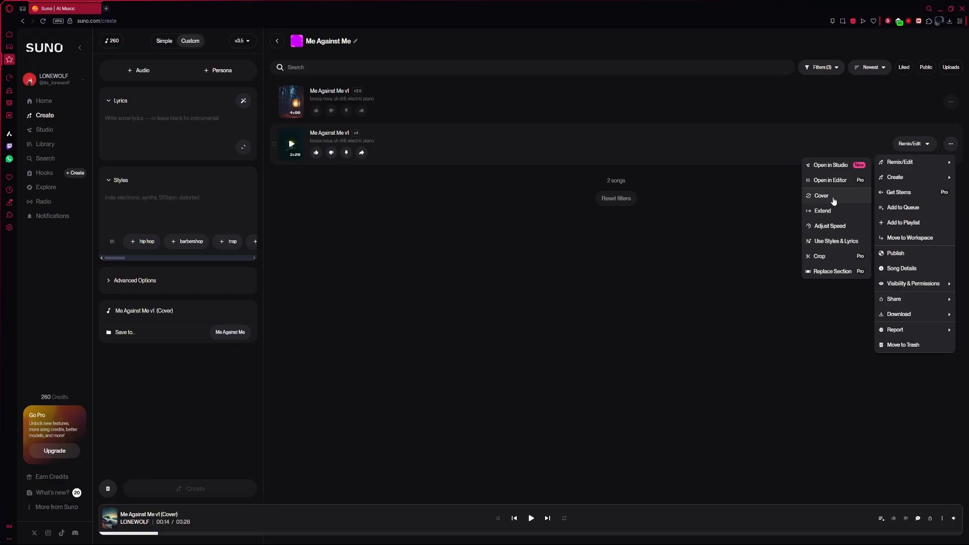
Step: Remix Me Against Me v1 as a Cover, confirming Cover in the mode dropdown
click(822, 196)
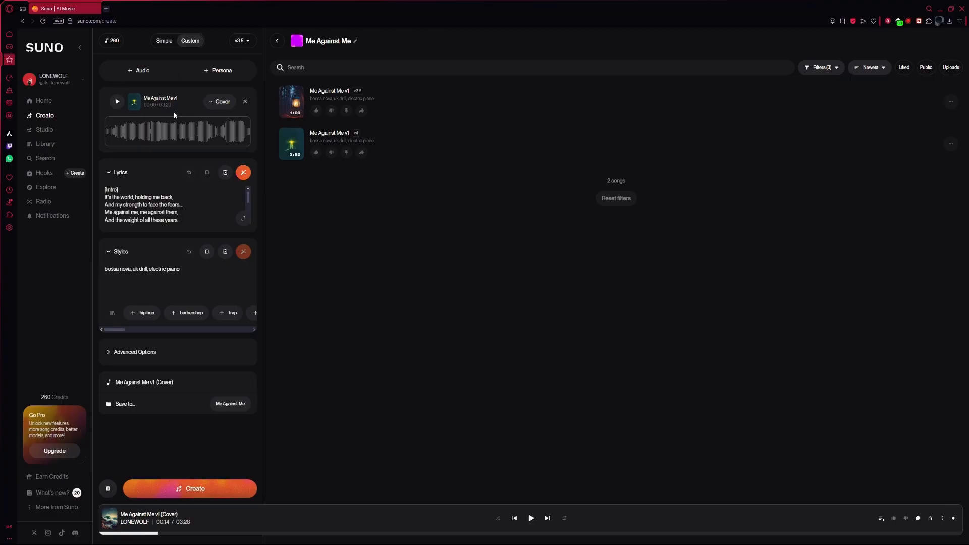
click(221, 101)
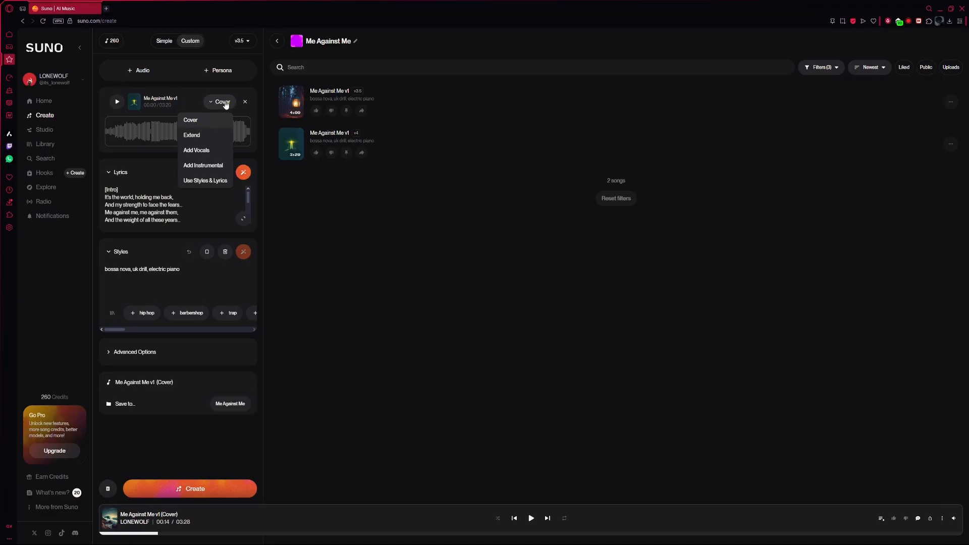
click(222, 102)
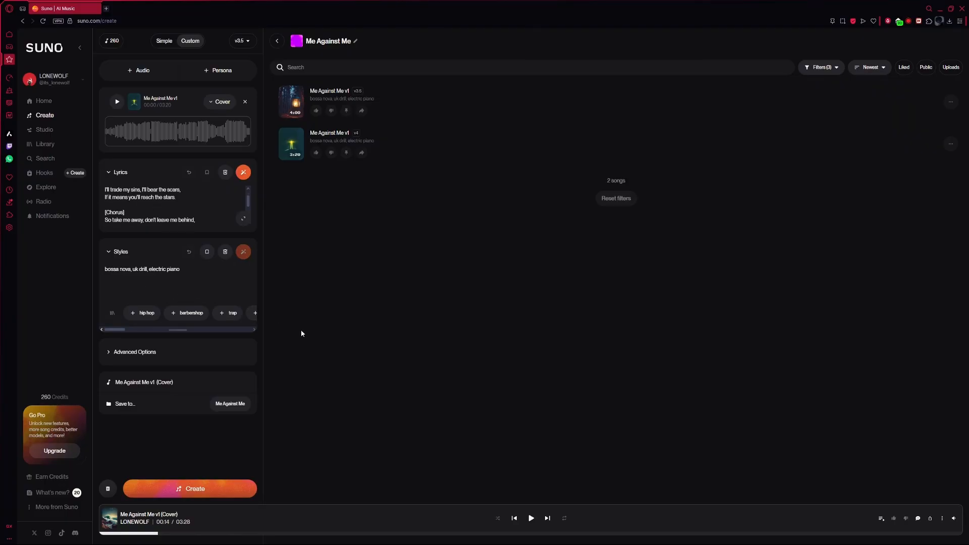
mouse_move(445, 352)
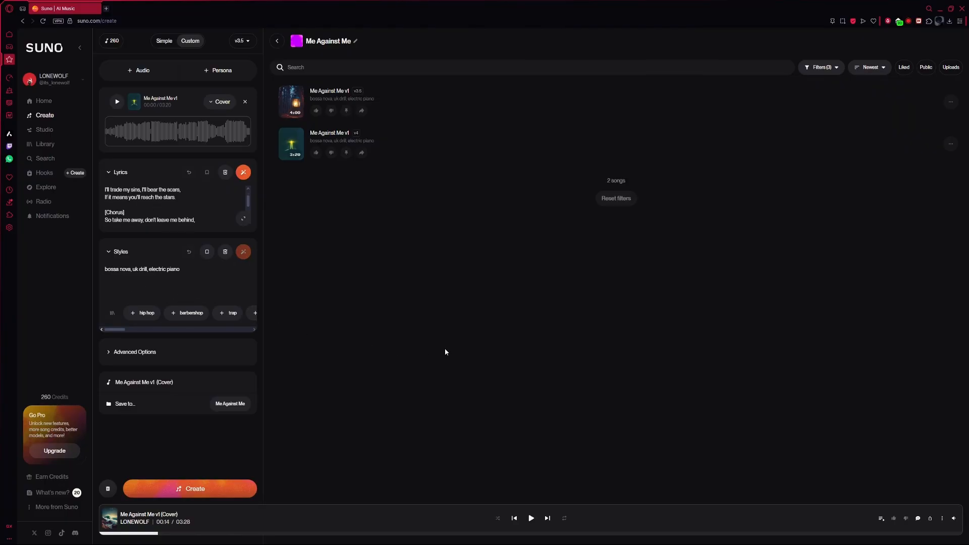
mouse_move(512, 372)
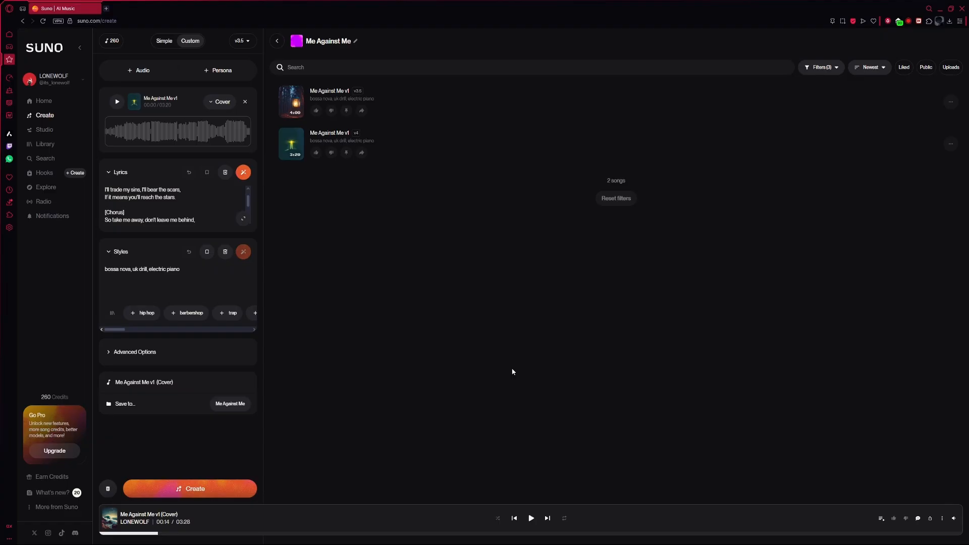
mouse_move(508, 366)
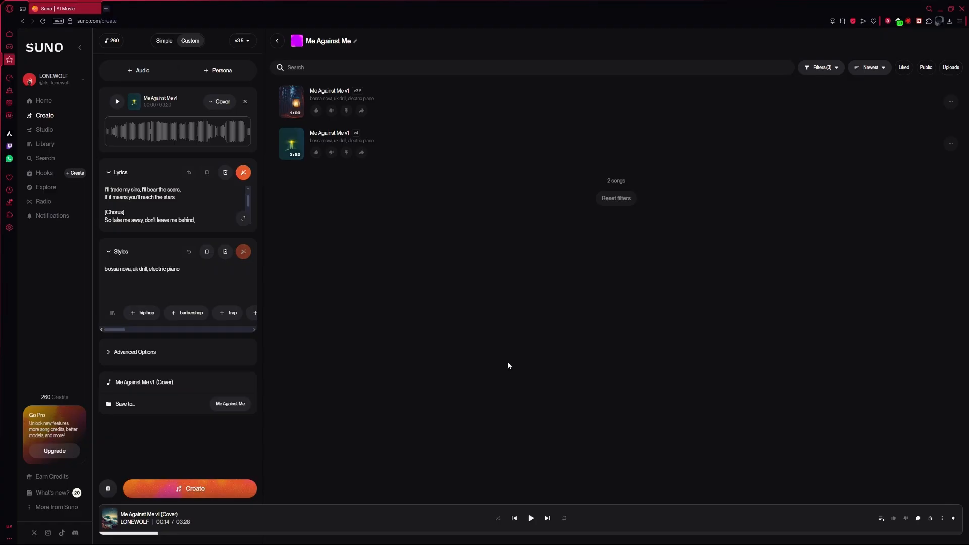